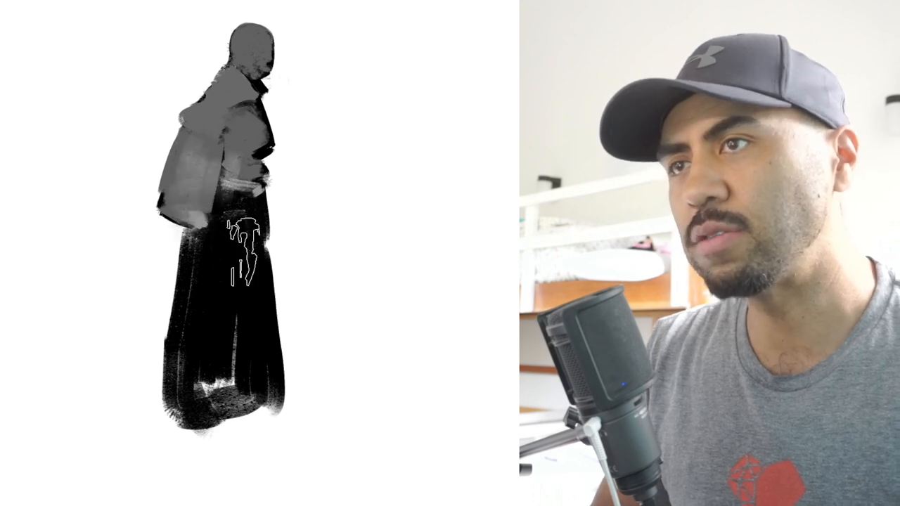
# Fill the figure's lower robe with mid-grey brush strokes, sampling colour with Alt and leaving the hem dark
pyautogui.press('alt')
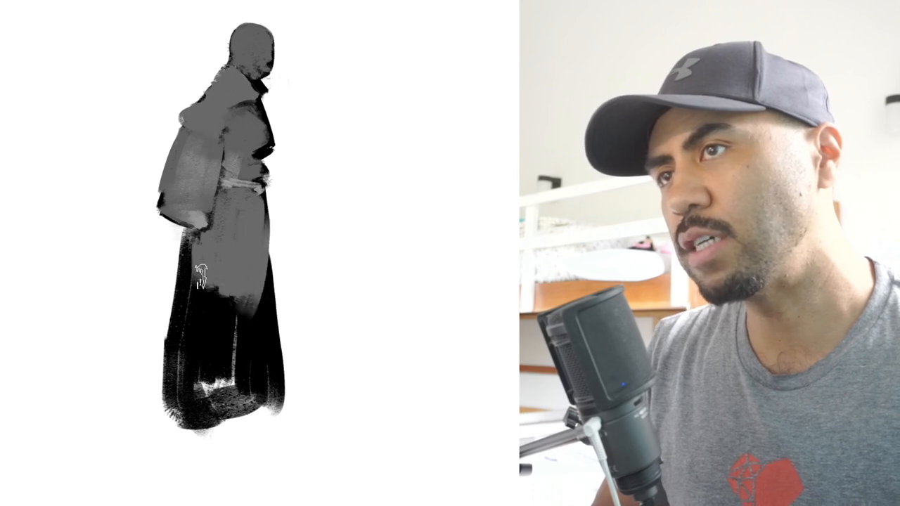
pyautogui.press('alt')
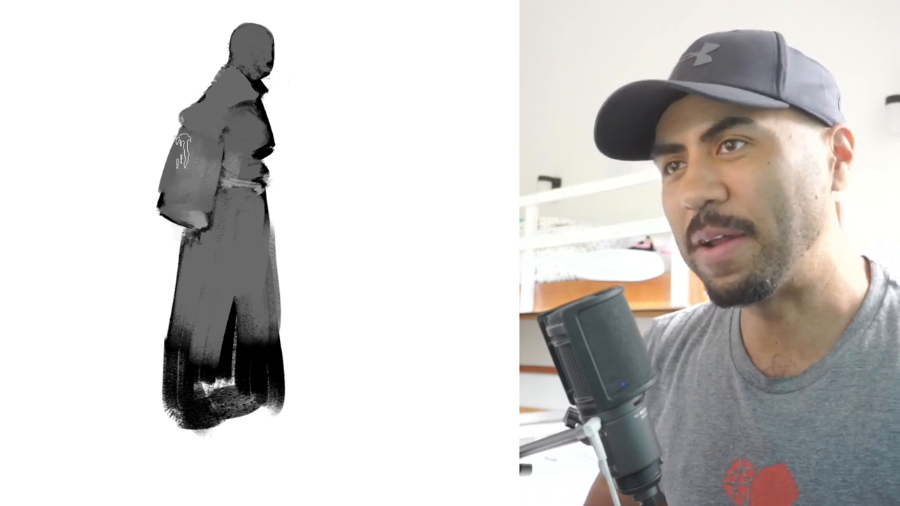
pyautogui.press('Alt')
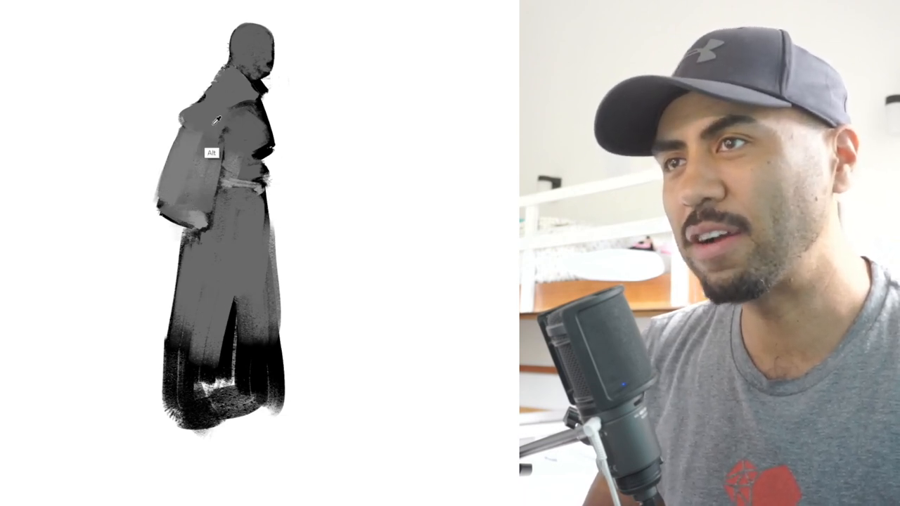